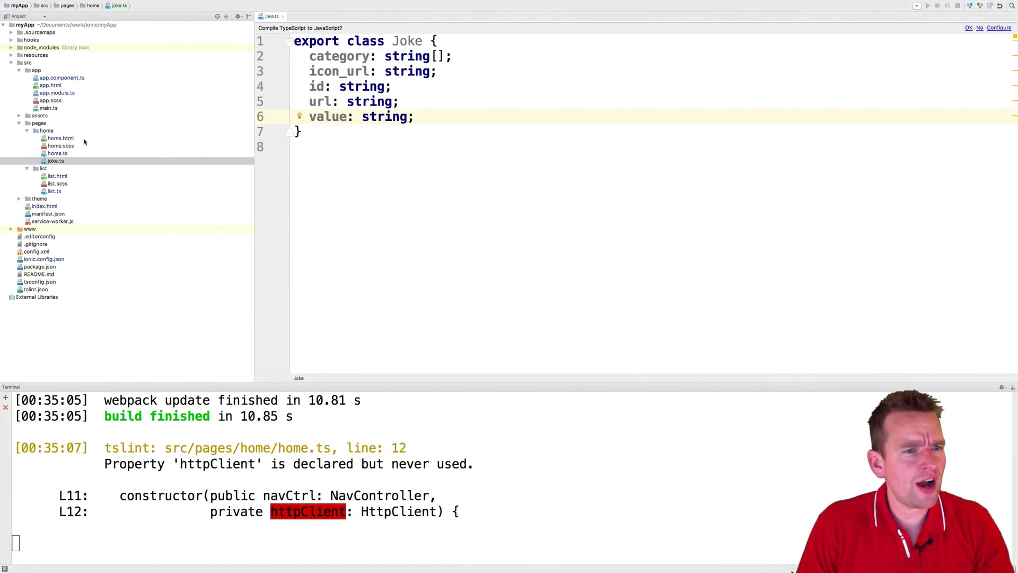
Step: Open home.ts and add a blank line in GetJoke after the console.log statement
click(54, 153)
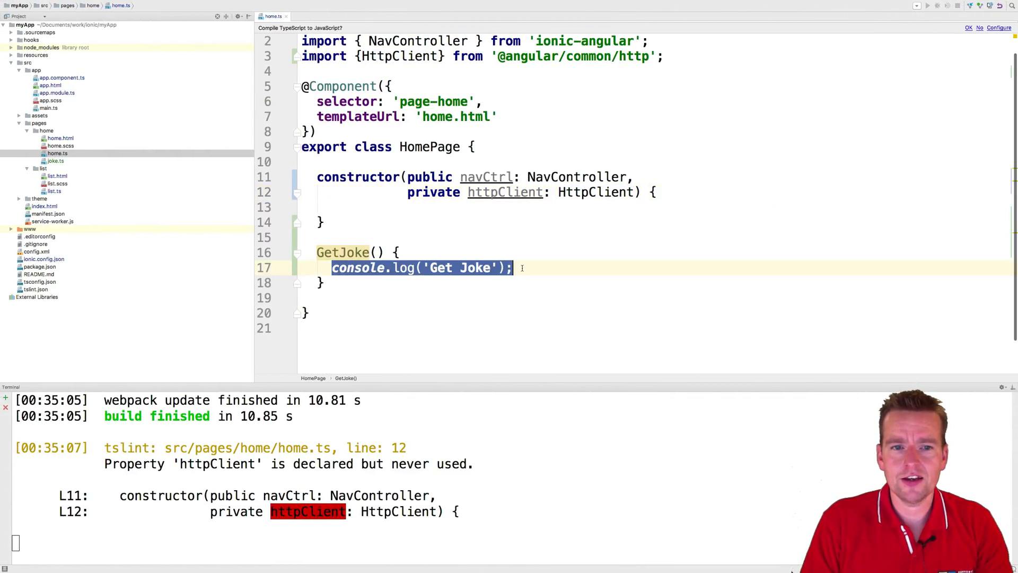
click(574, 233)
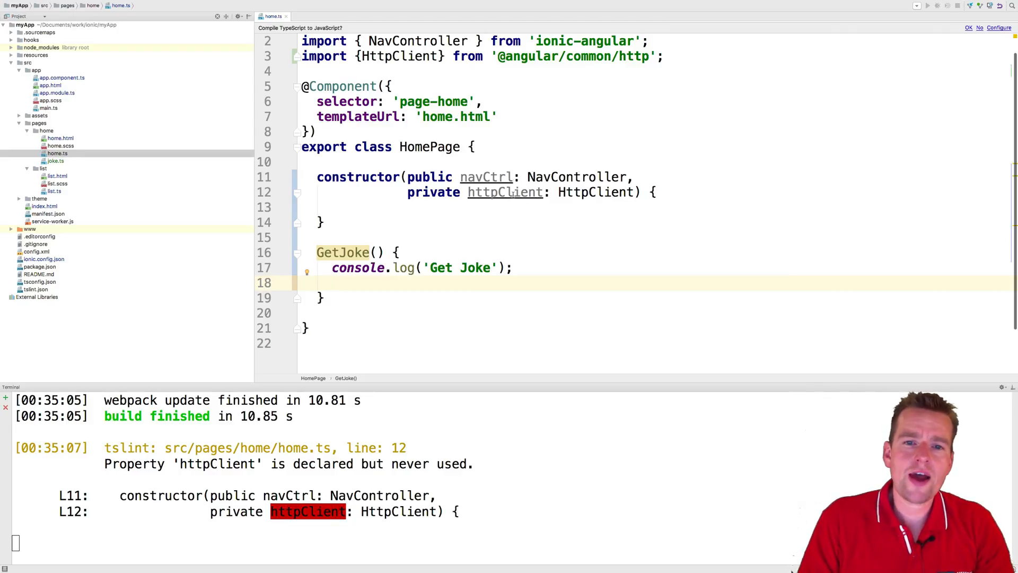
mouse_move(505, 192)
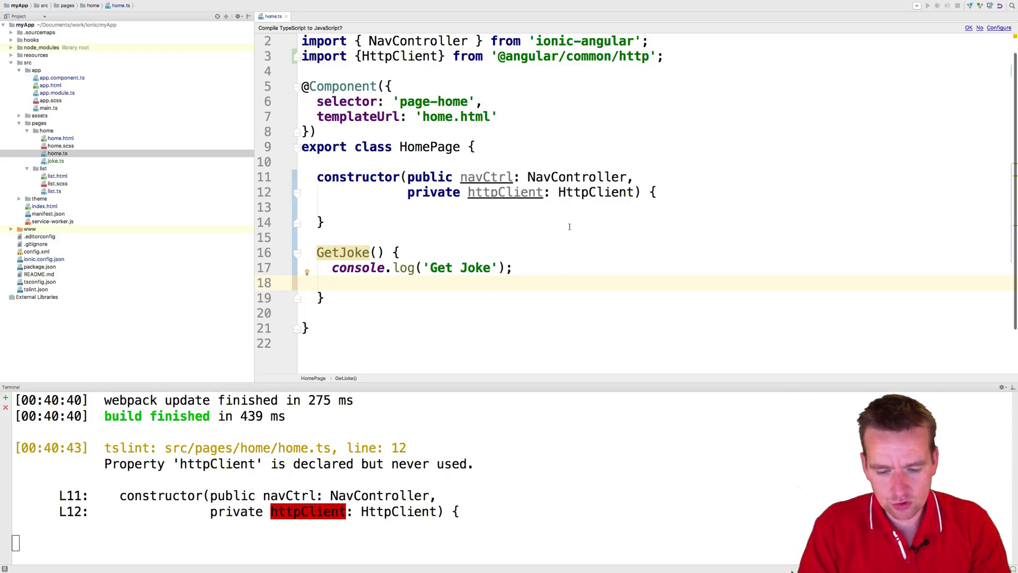
Step: Write this.httpClient with a chained .get() call inside GetJoke
text(this)
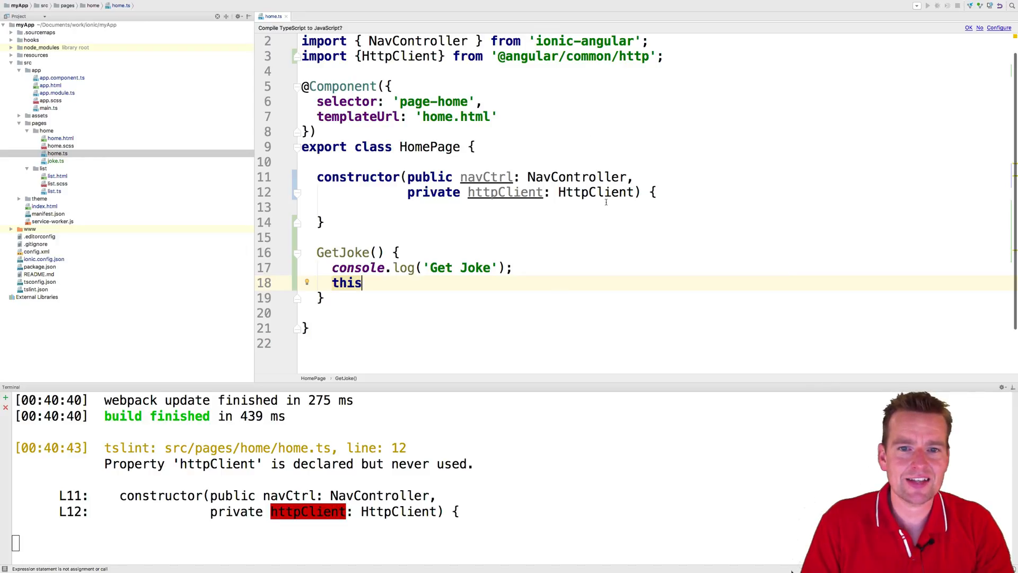
text(.httpClient)
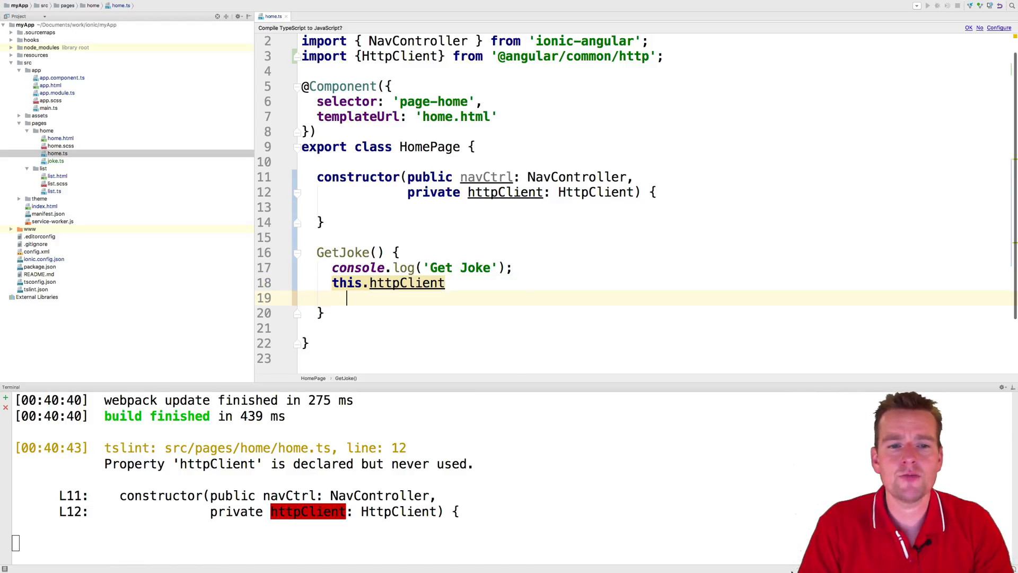
text(.)
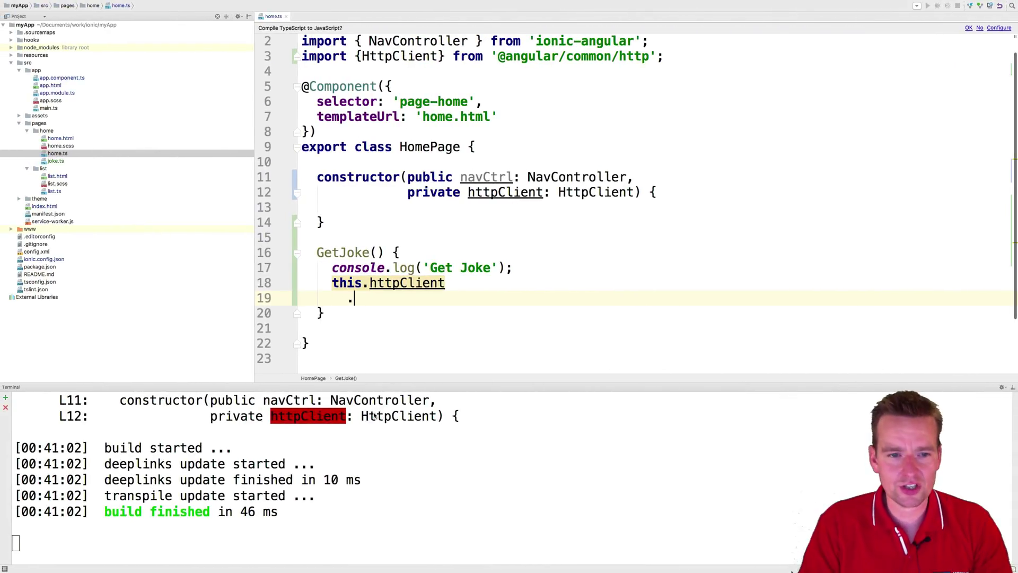
text(get)
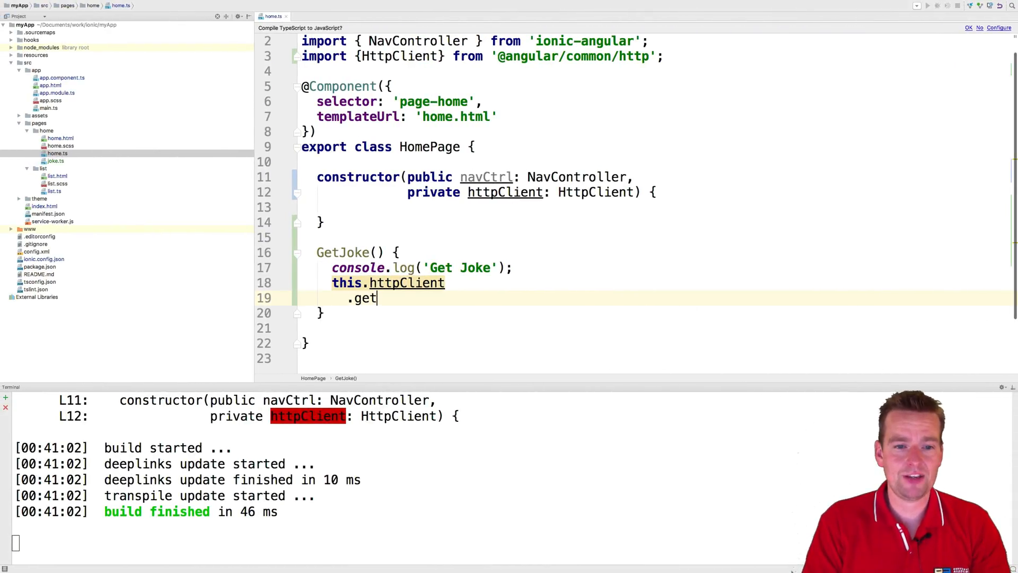
text(())
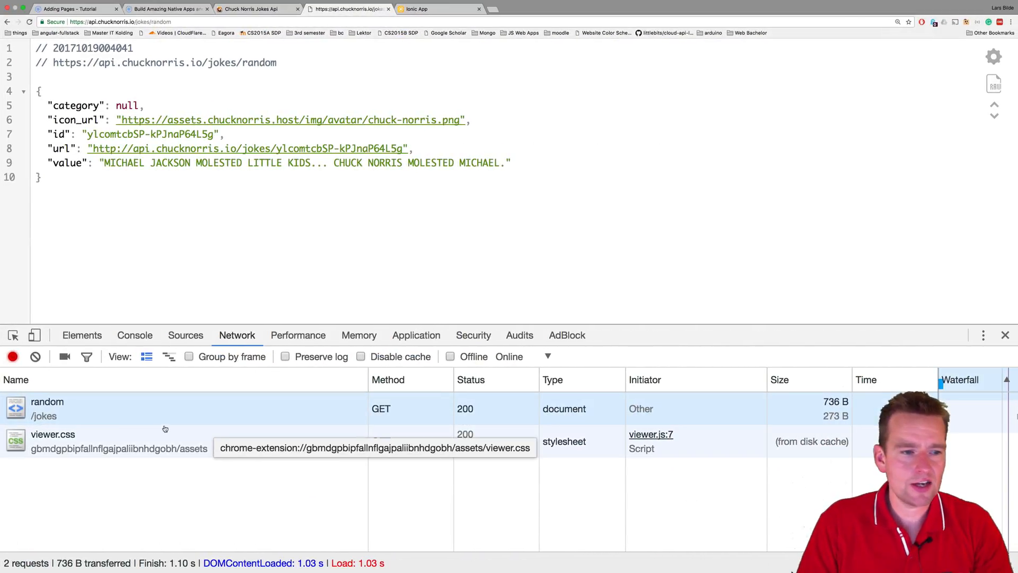
Step: Select the 'random' request in DevTools Network and highlight its Request URL
click(46, 408)
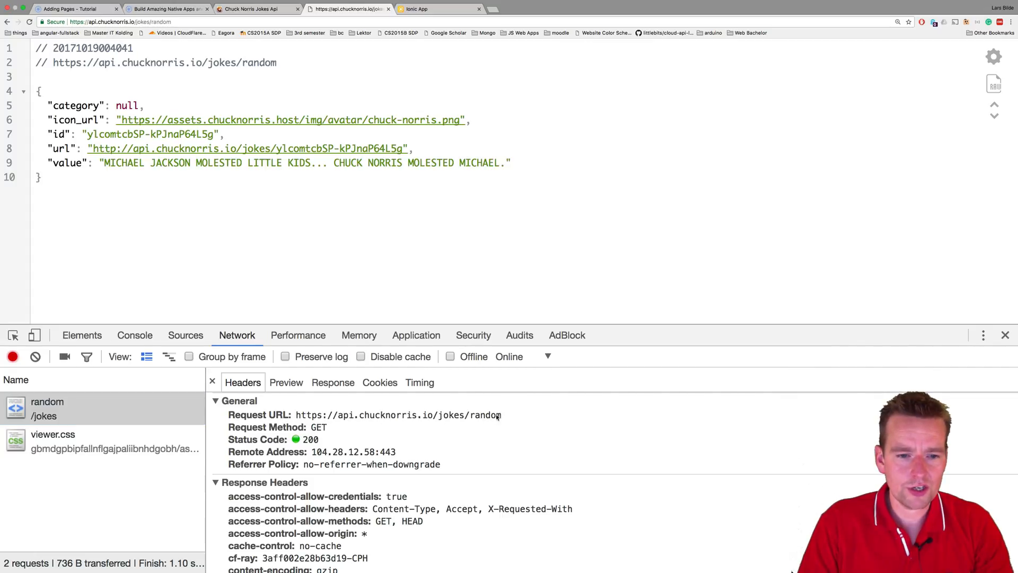
double_click(397, 414)
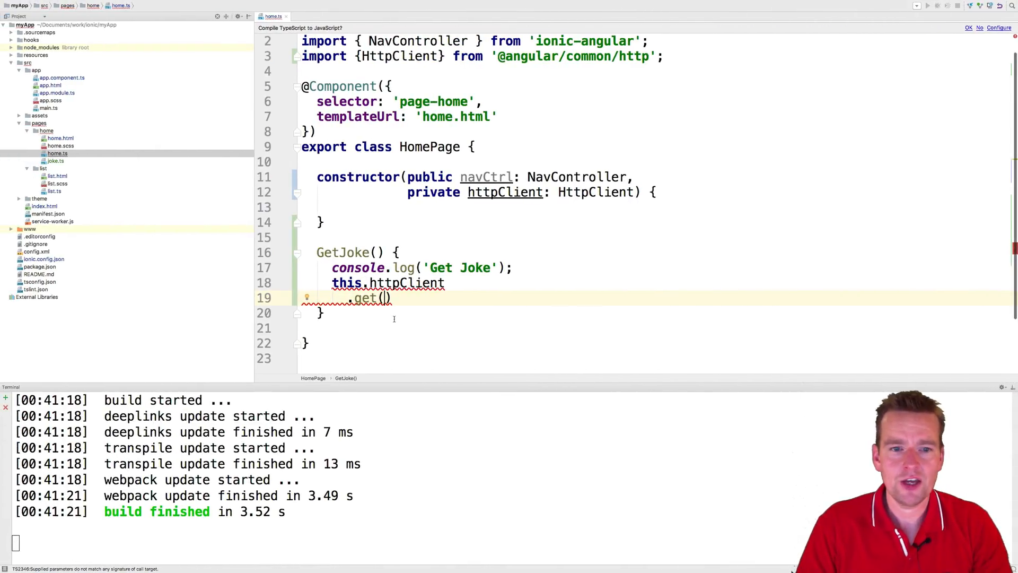
text(url: 'https://api.chucknorris.io/jokes/random')
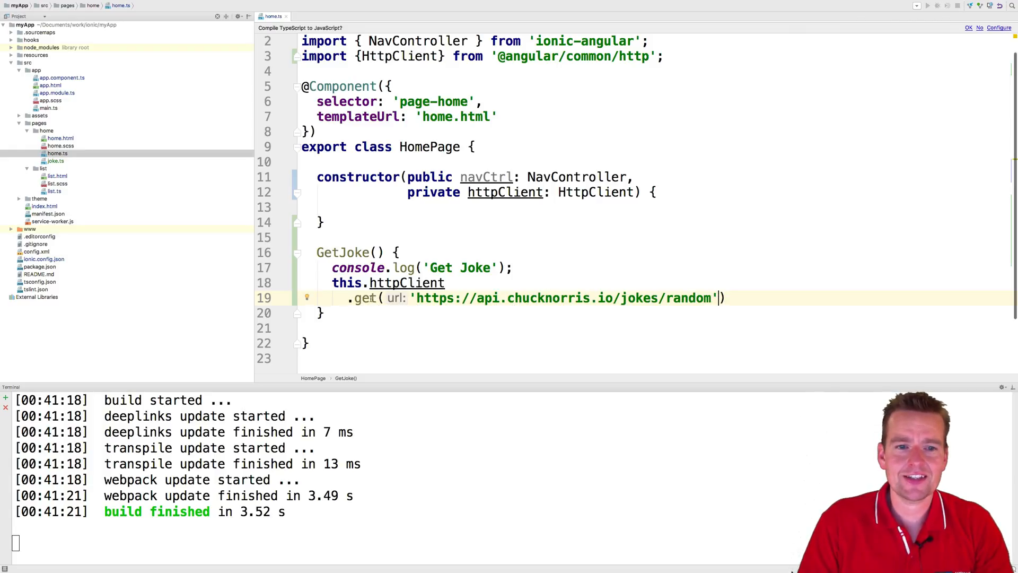
double_click(363, 297)
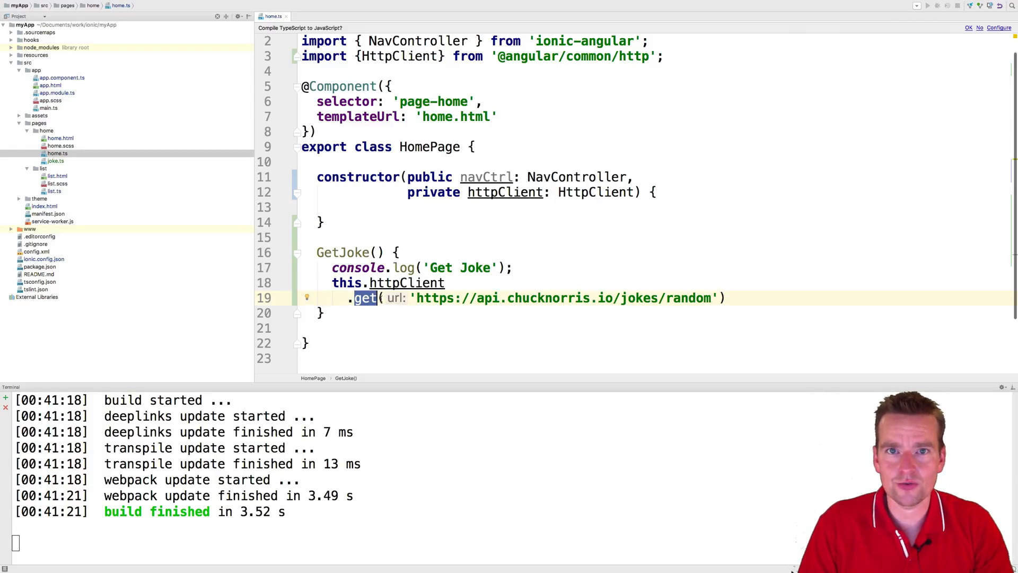
drag(417, 296, 710, 297)
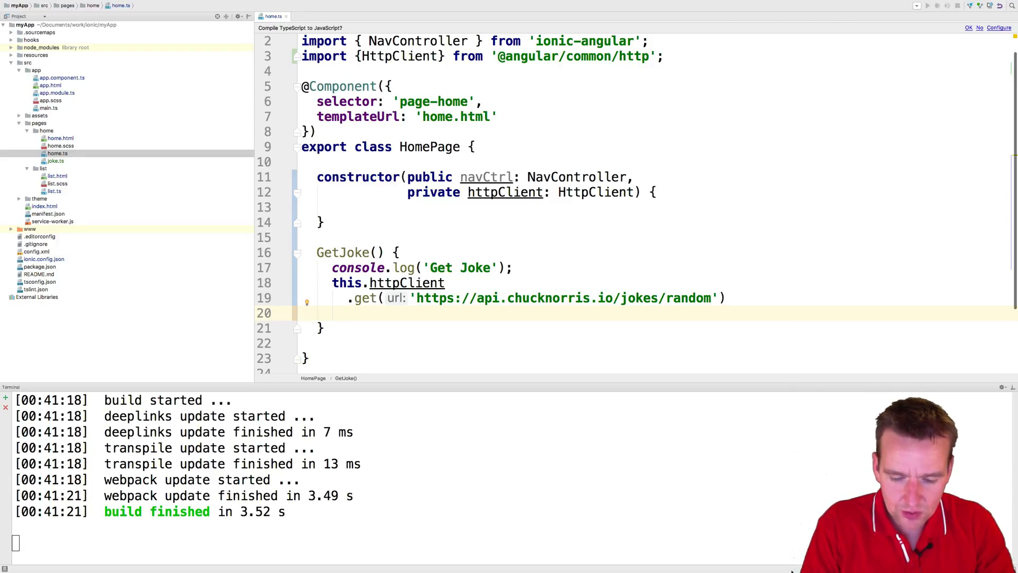
text(.subscribe())
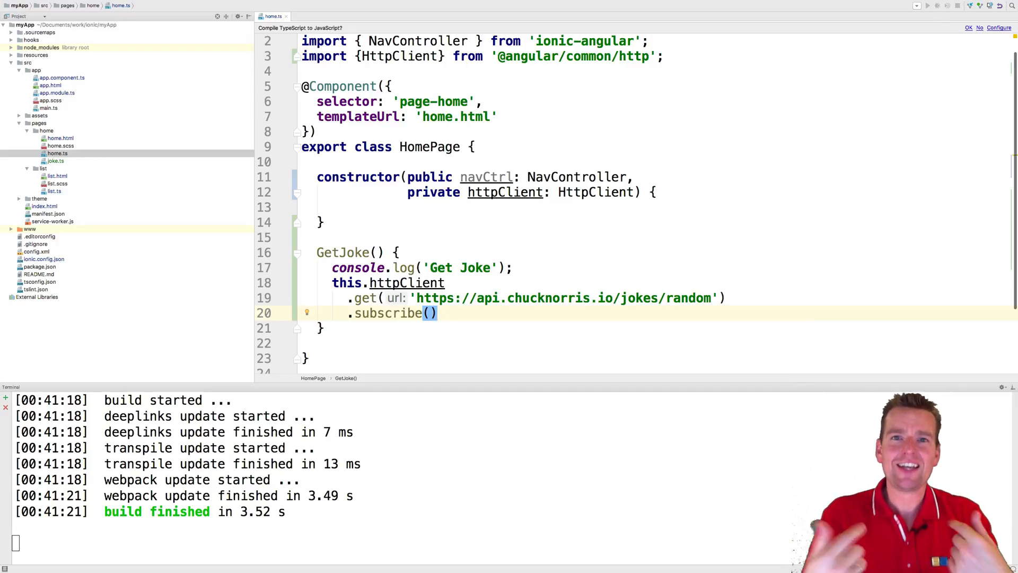
text(;)
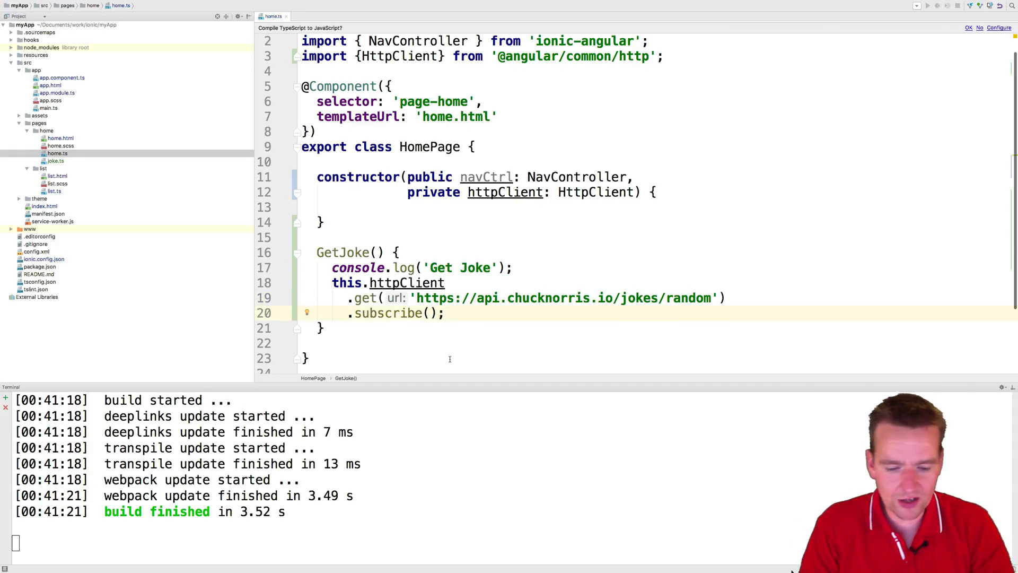
Step: Give subscribe a joke => arrow-function callback receiving the fetched joke
text(joke)
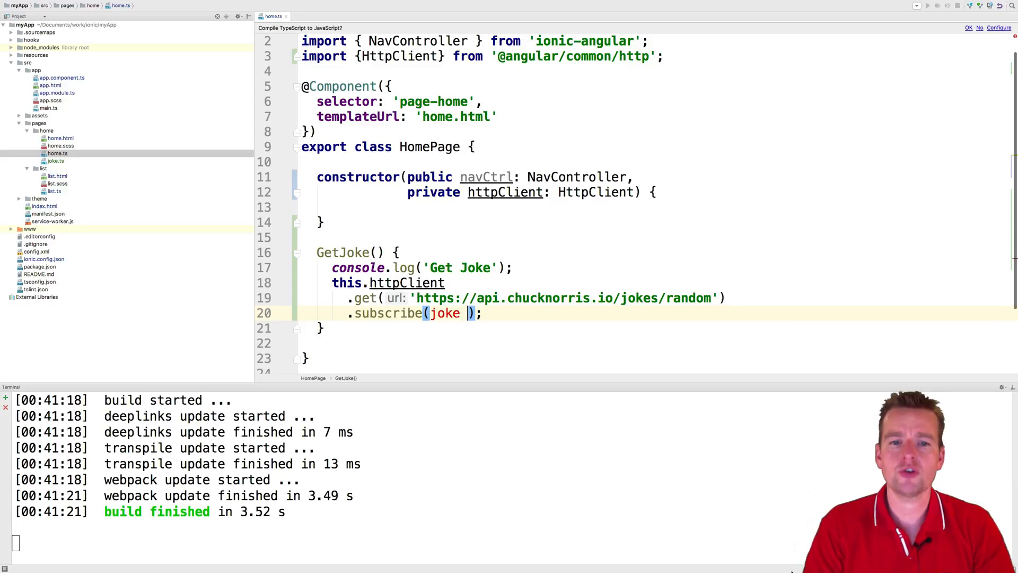
text(next: joke =>)
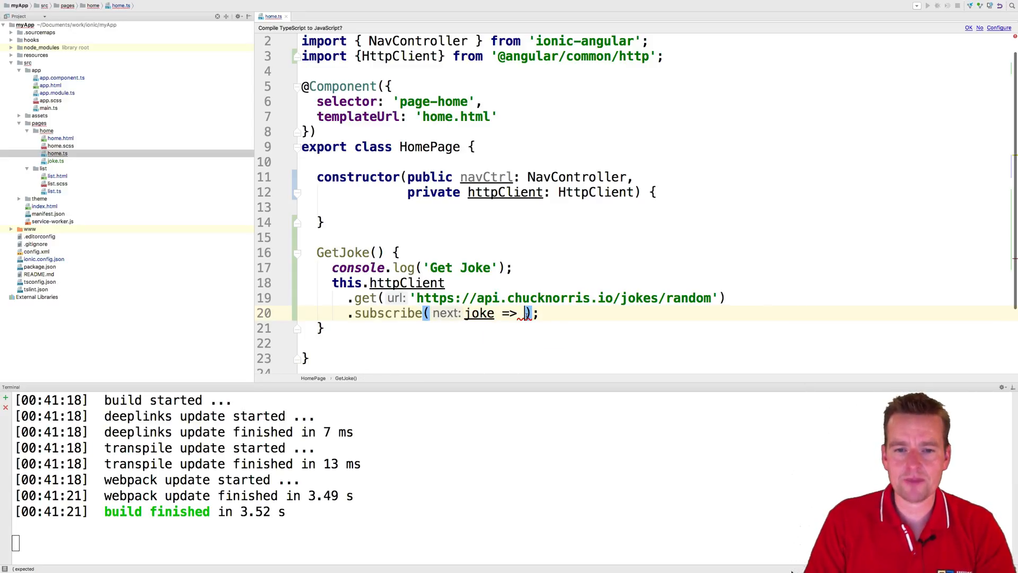
mouse_move(525, 312)
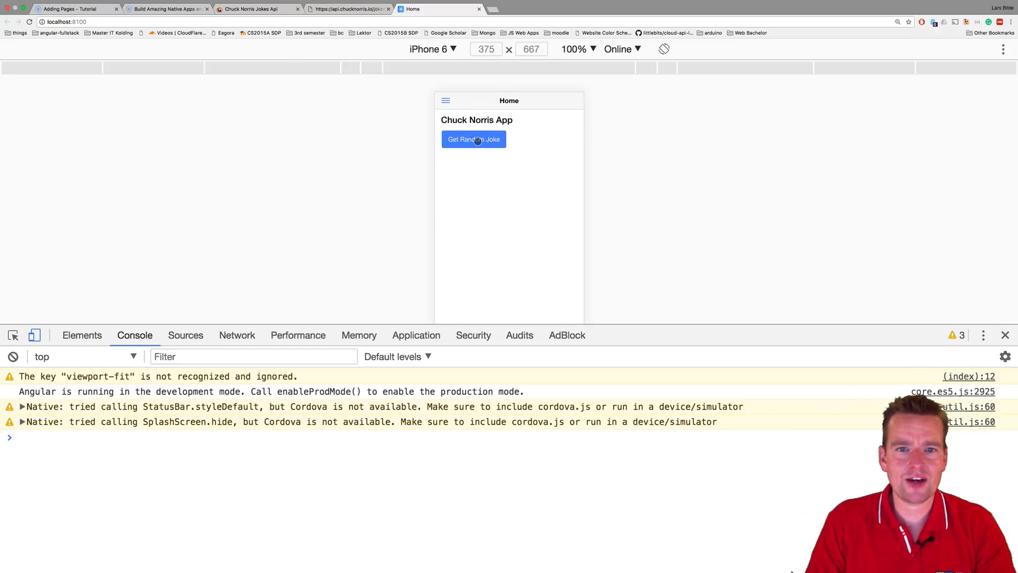
Step: Fetch a random joke with the app button and view the logged object in the Console
click(473, 139)
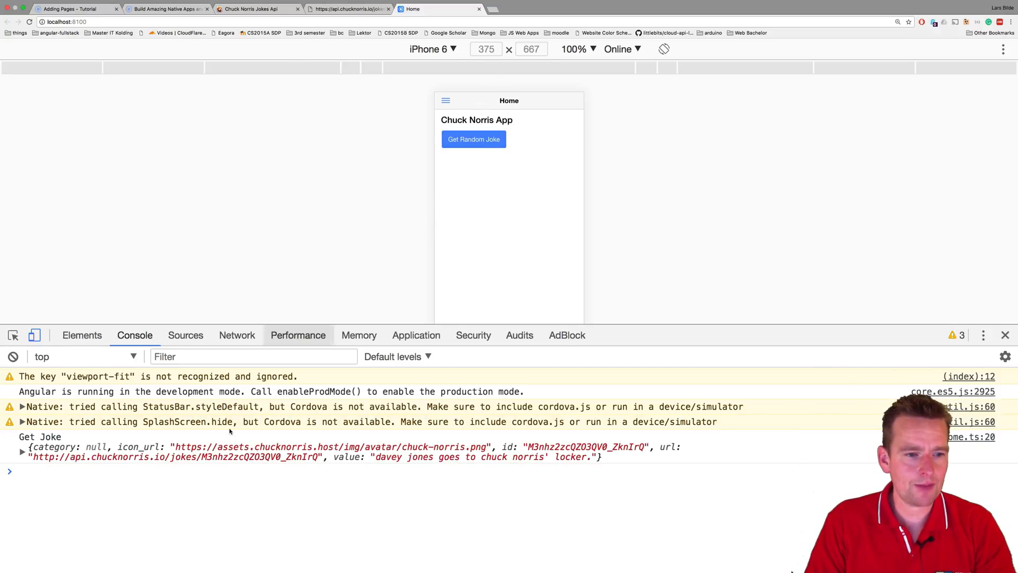
click(21, 448)
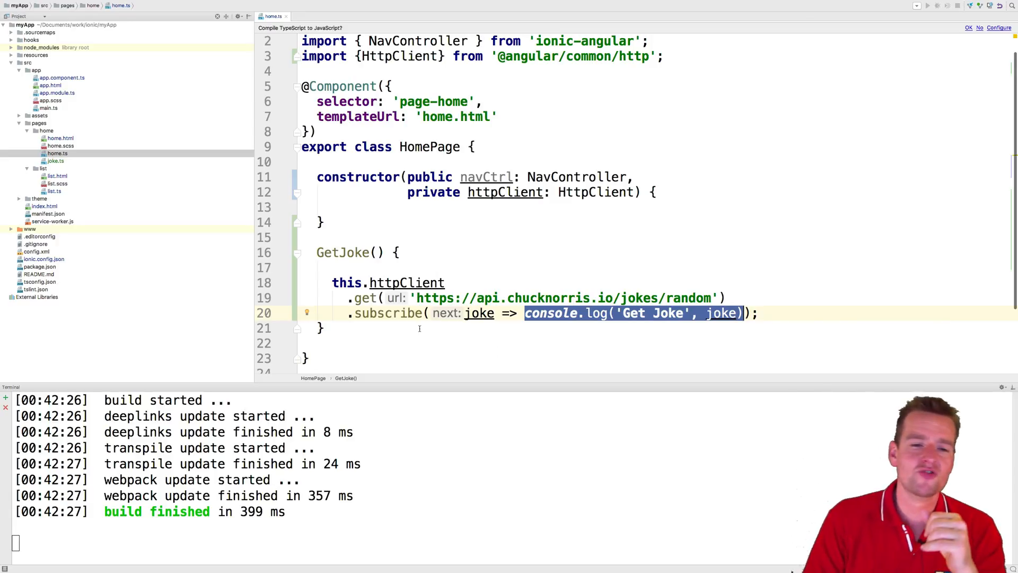
Step: Move the 'Get Joke' log into the subscribe callback and type the get call as <Joke>
double_click(388, 313)
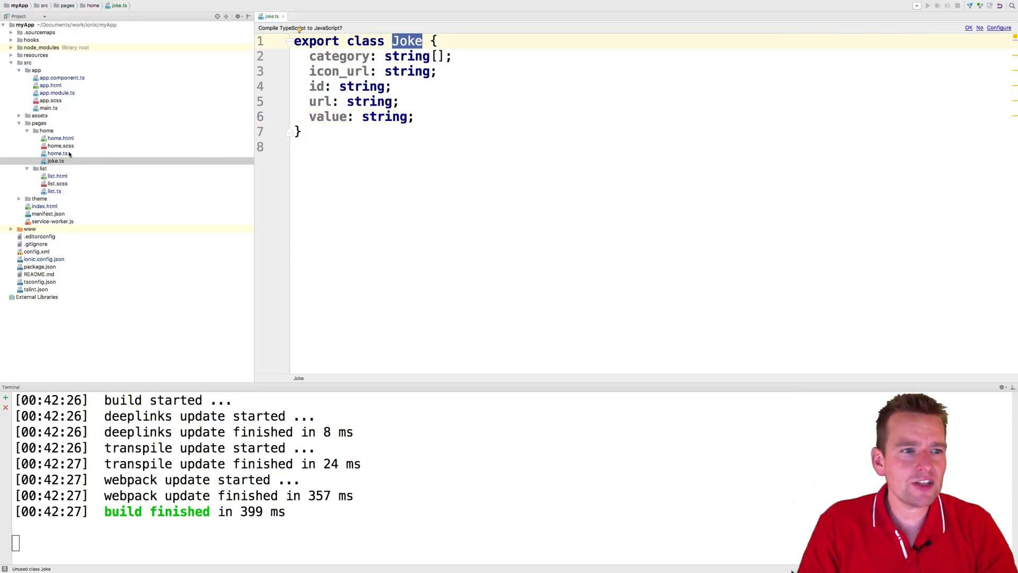
click(50, 153)
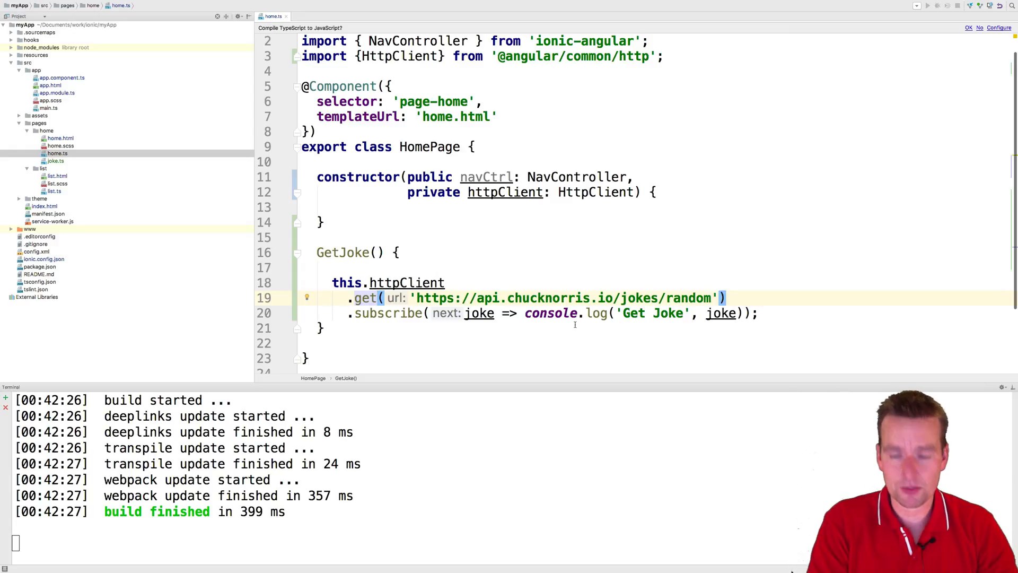
text(<joke>)
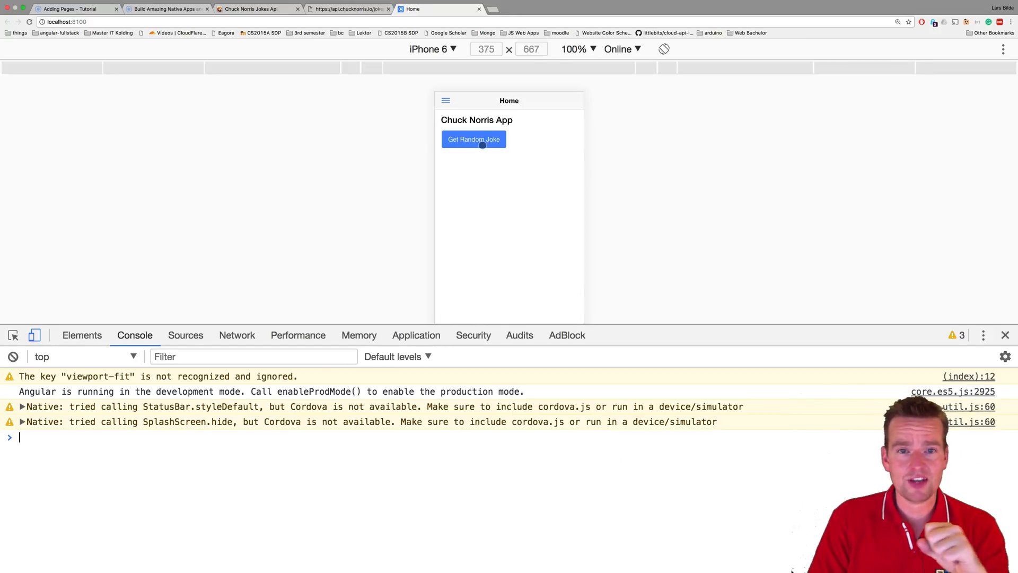
Step: Fetch several random jokes and expand one logged object to show category, icon_url, id, url, value
click(473, 139)
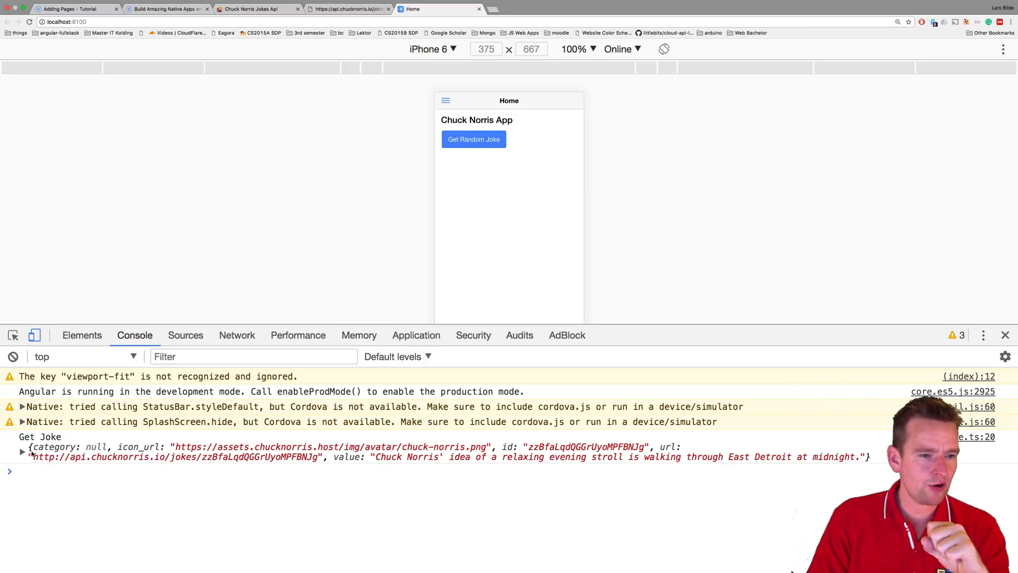
click(21, 447)
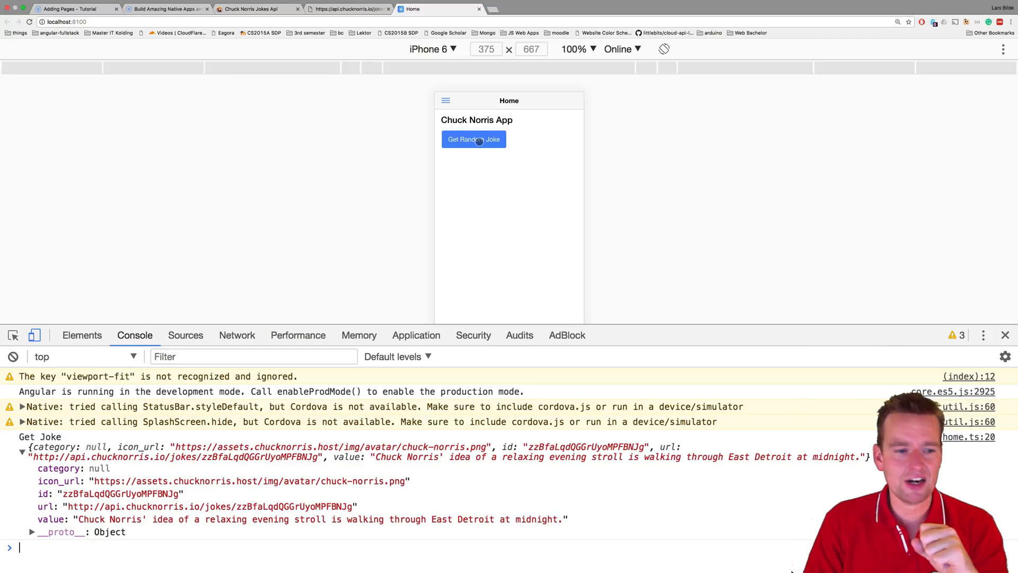
click(473, 140)
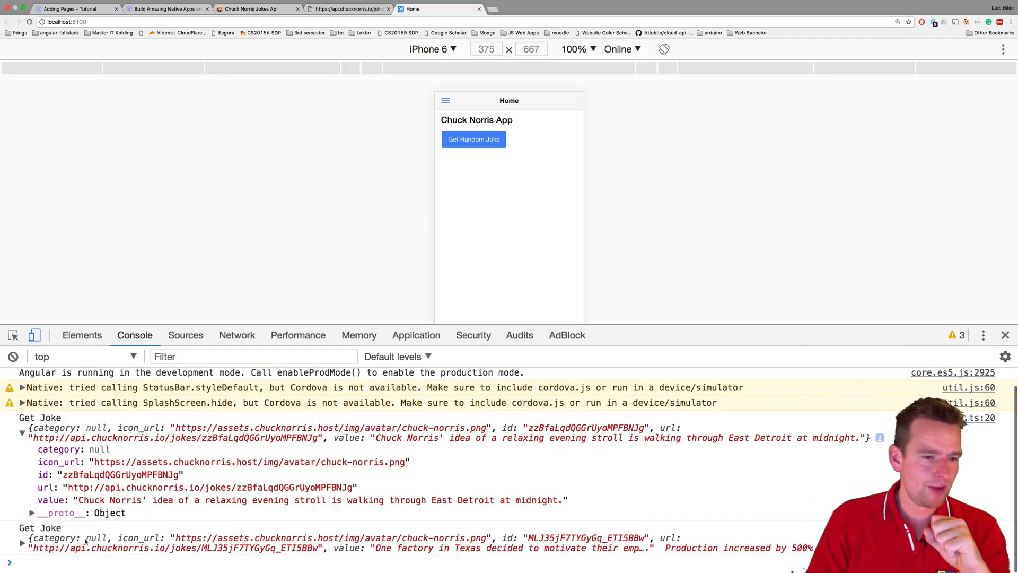
click(481, 144)
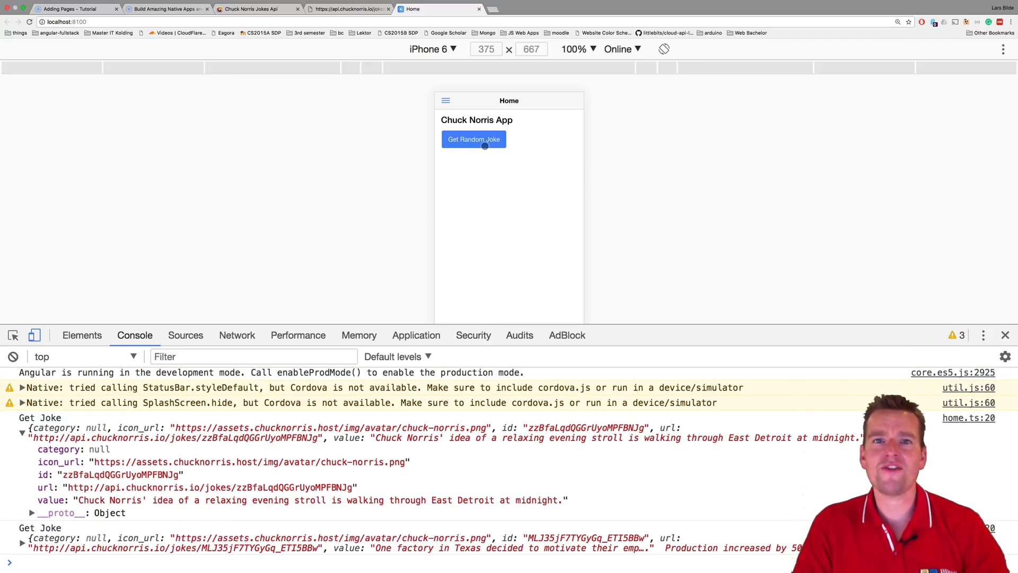